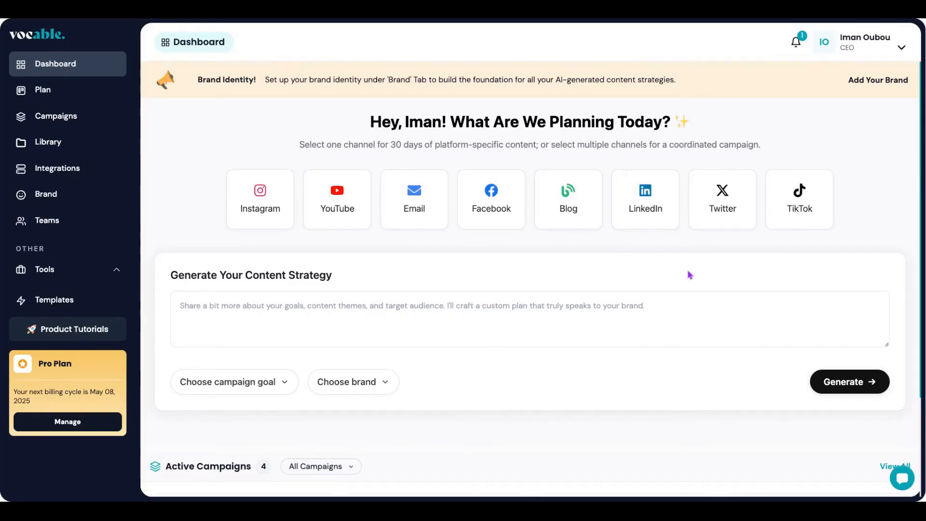
mouse_move(421, 232)
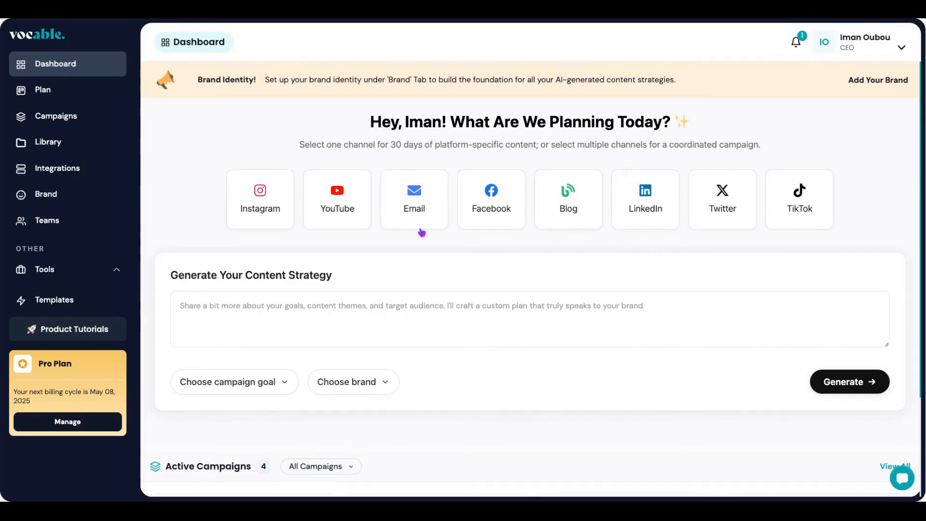
mouse_move(515, 210)
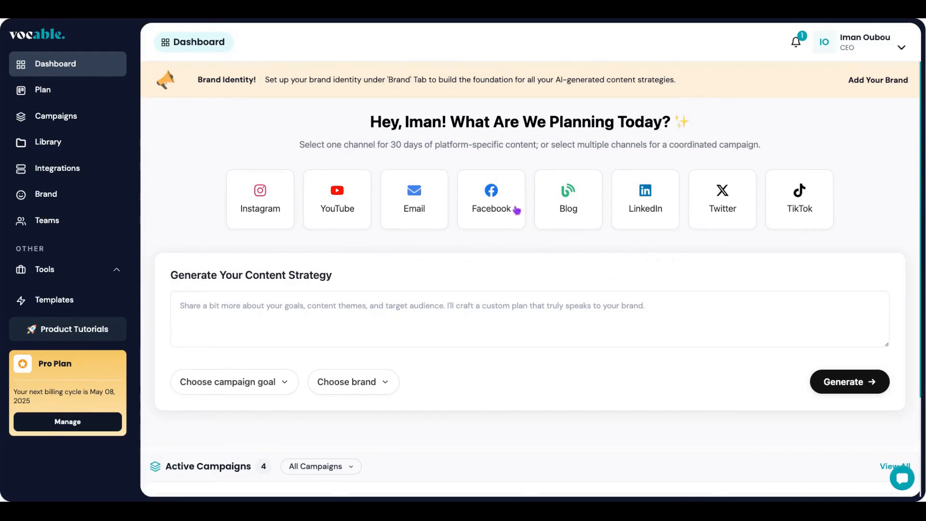
mouse_move(339, 131)
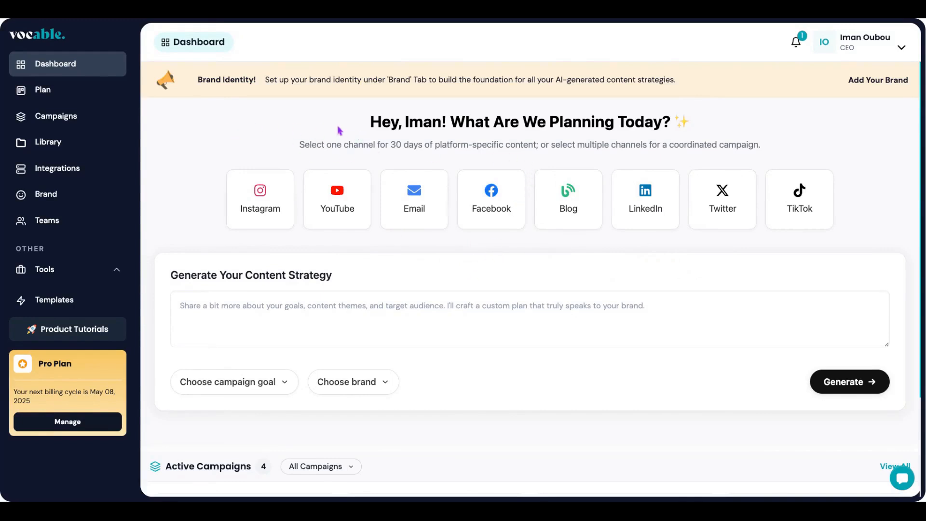
mouse_move(492, 149)
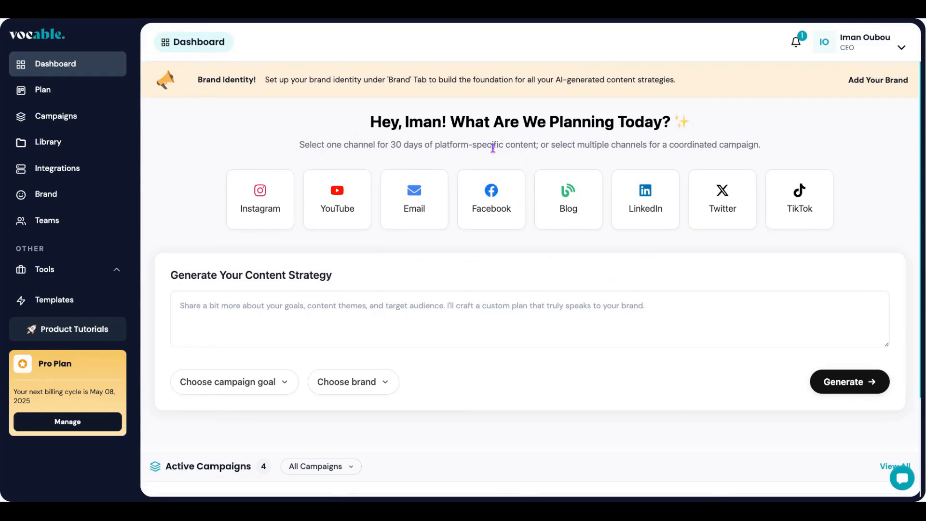
mouse_move(603, 201)
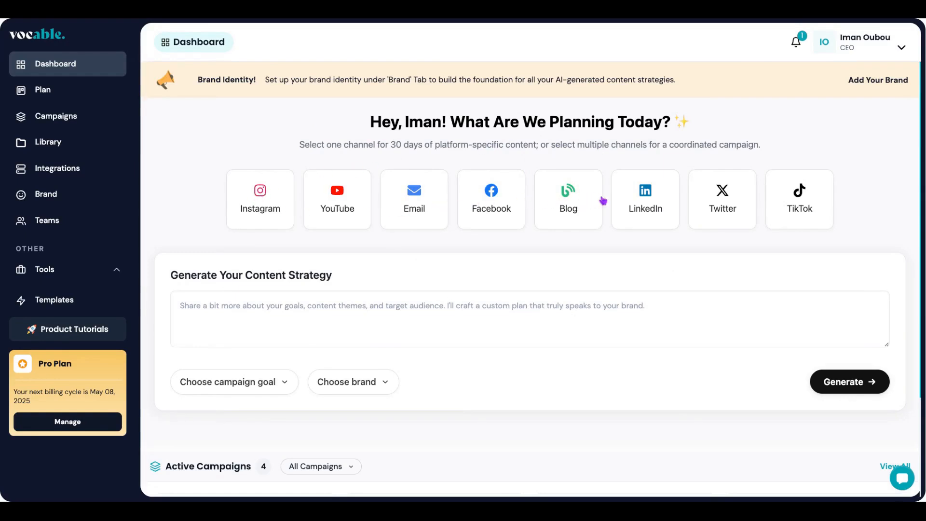
mouse_move(479, 219)
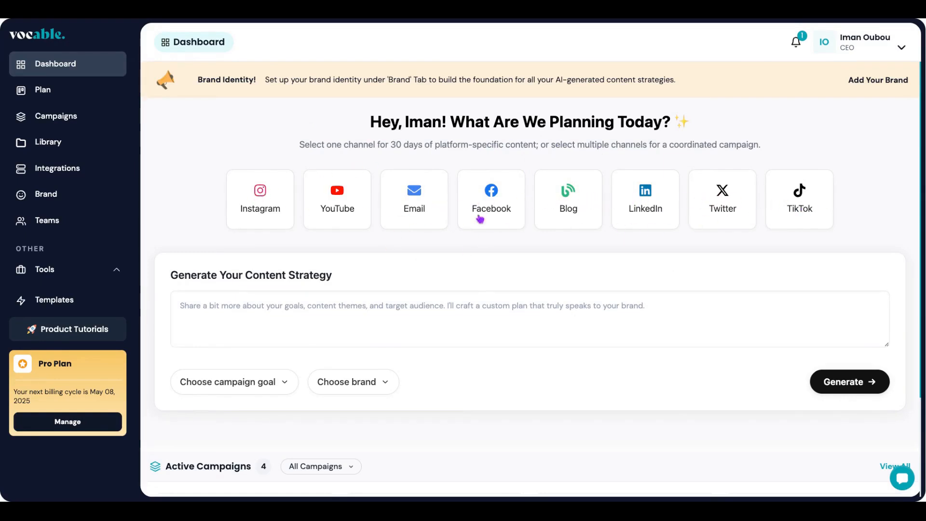
mouse_move(178, 267)
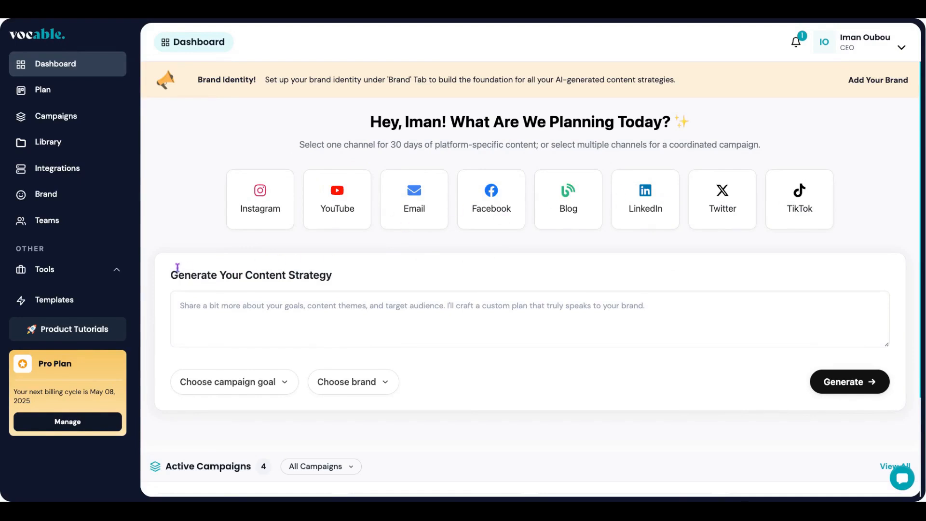
mouse_move(730, 273)
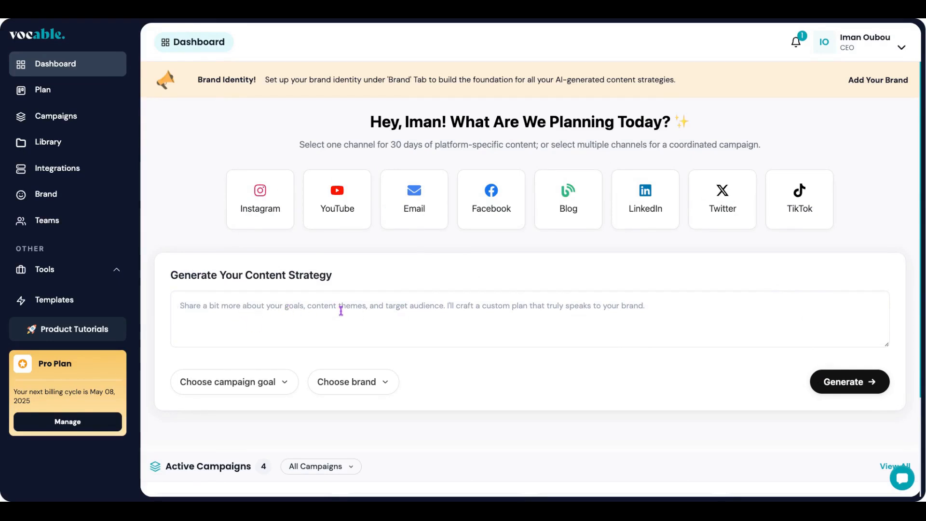
mouse_move(469, 293)
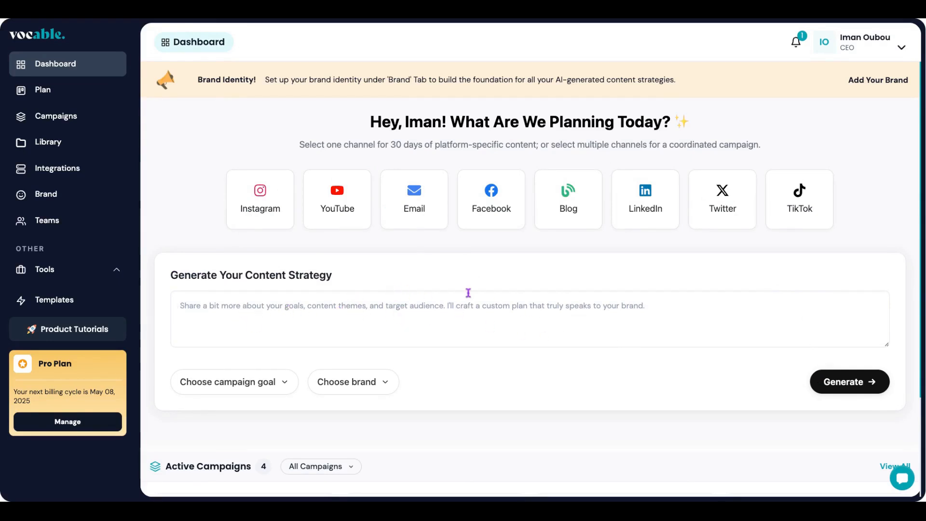
mouse_move(420, 372)
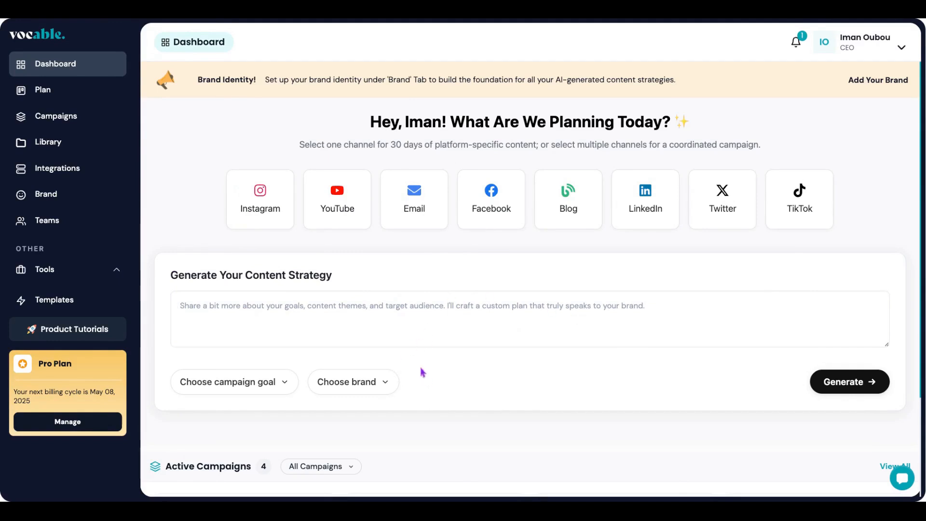
- Enter the prompt 'Generate a high impact campaign that will educate people on the benefits of hypnosis'
left_click(353, 382)
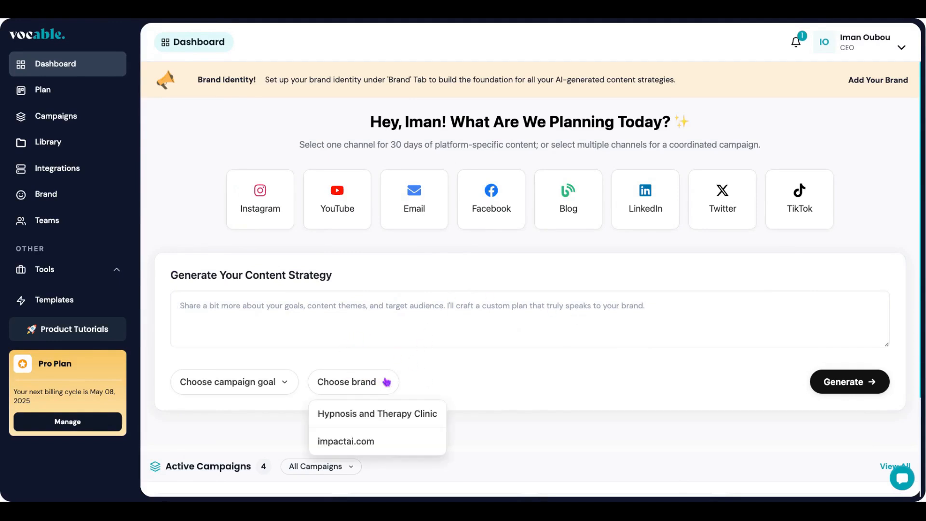
left_click(234, 381)
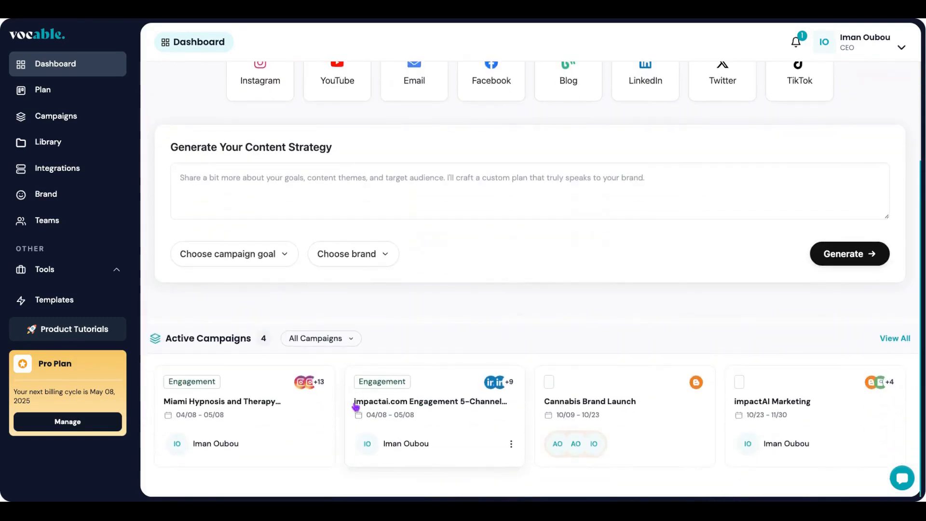
scroll("up", 3)
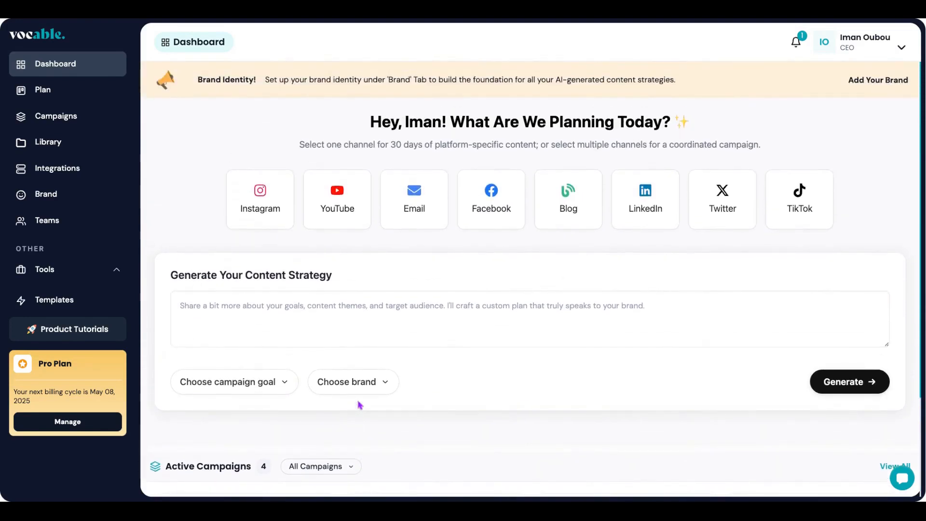
mouse_move(242, 71)
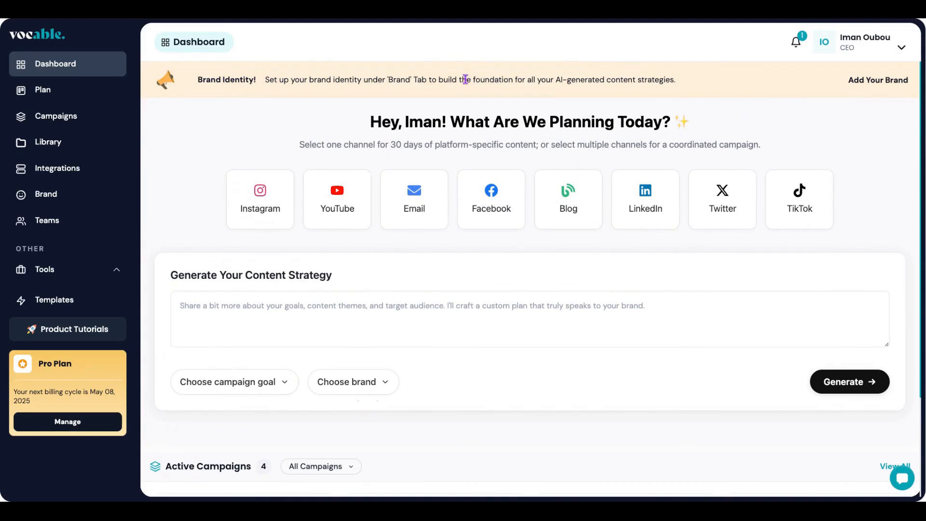
mouse_move(884, 86)
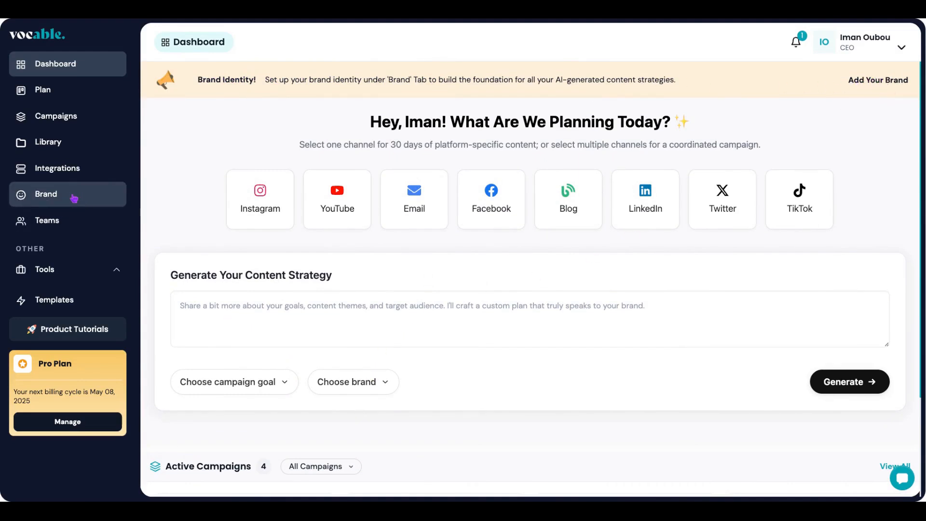
mouse_move(67, 197)
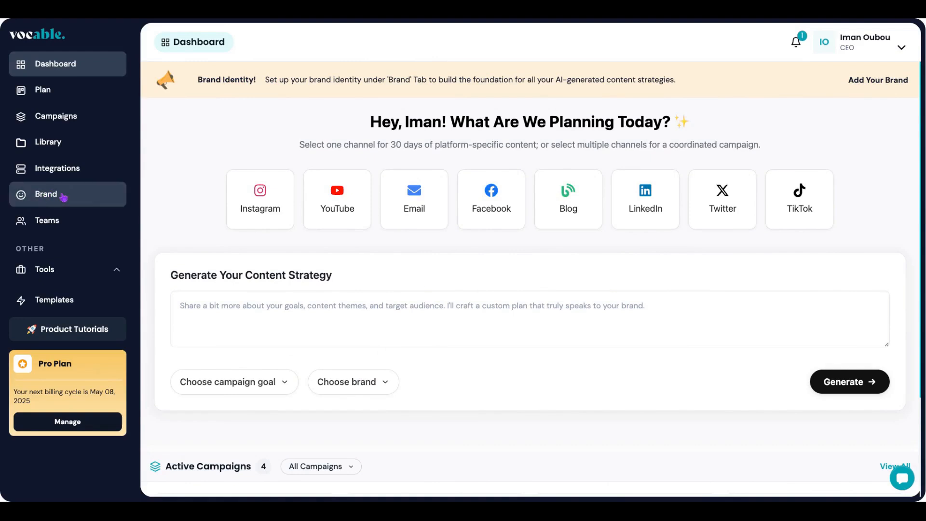
mouse_move(226, 312)
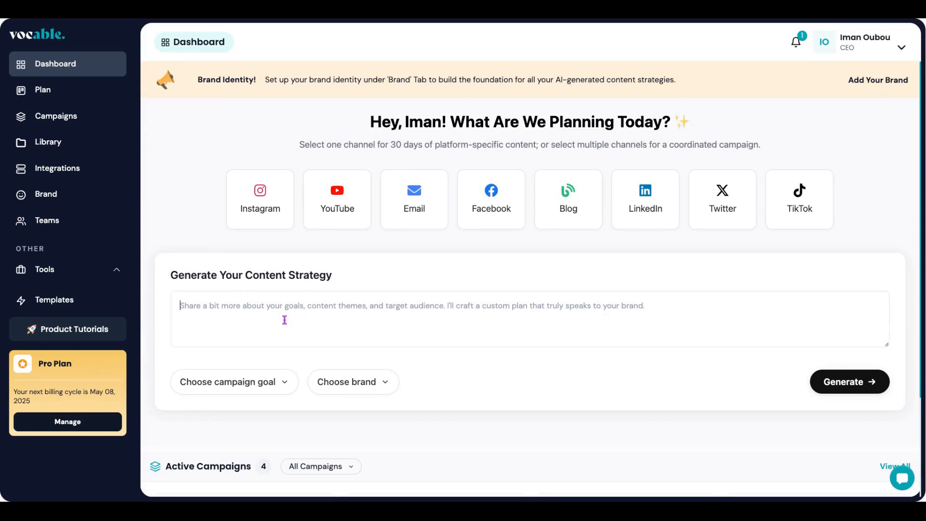
type("Generate a high impact campaign that will educate people on the benefits of hypnosis as a new modality for therapy and as a way to transform your life and go deeper into your subsconscious and reprogram it.")
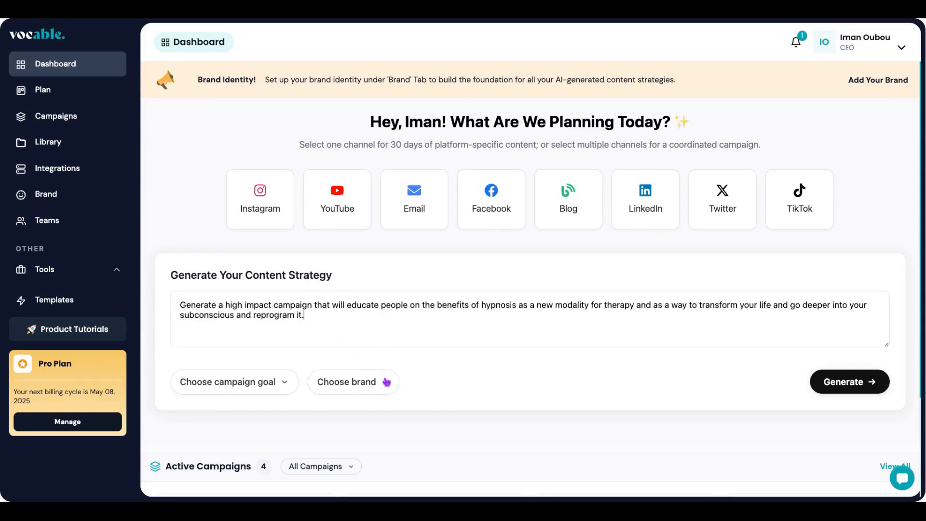
mouse_move(557, 220)
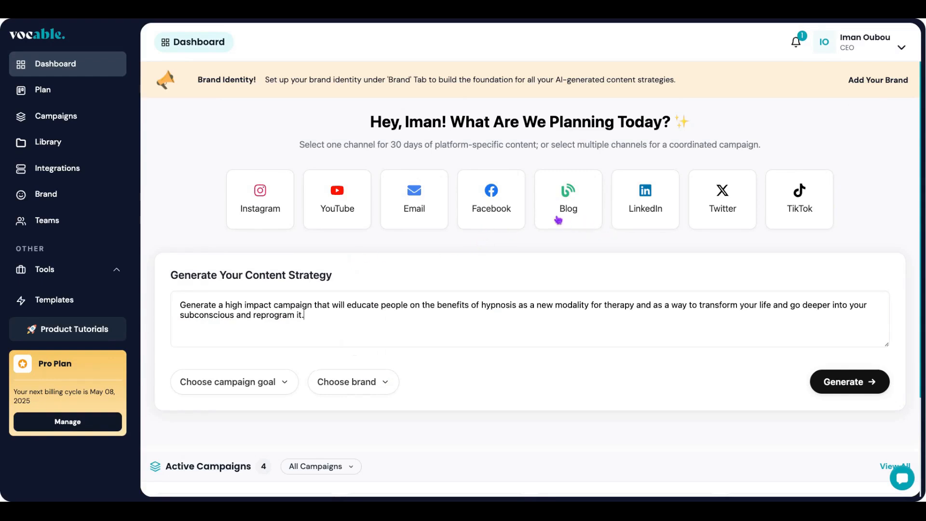
- Add TikTok and Instagram channels, choose Hypnosis and Therapy Clinic, and generate the campaign
left_click(798, 199)
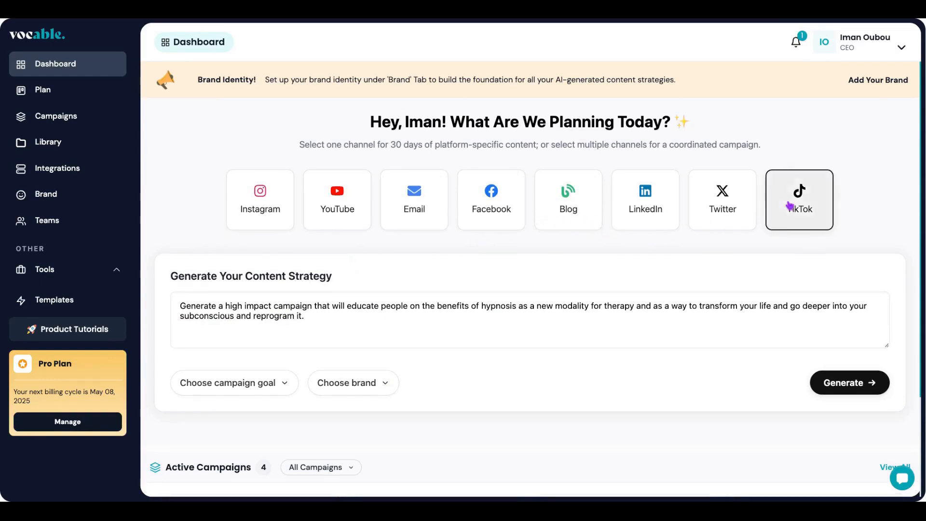
mouse_move(644, 204)
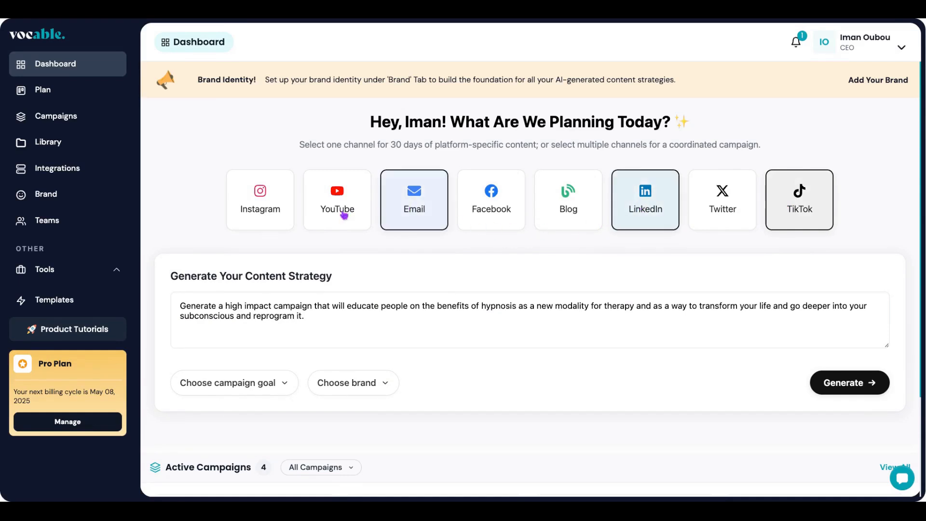
left_click(260, 199)
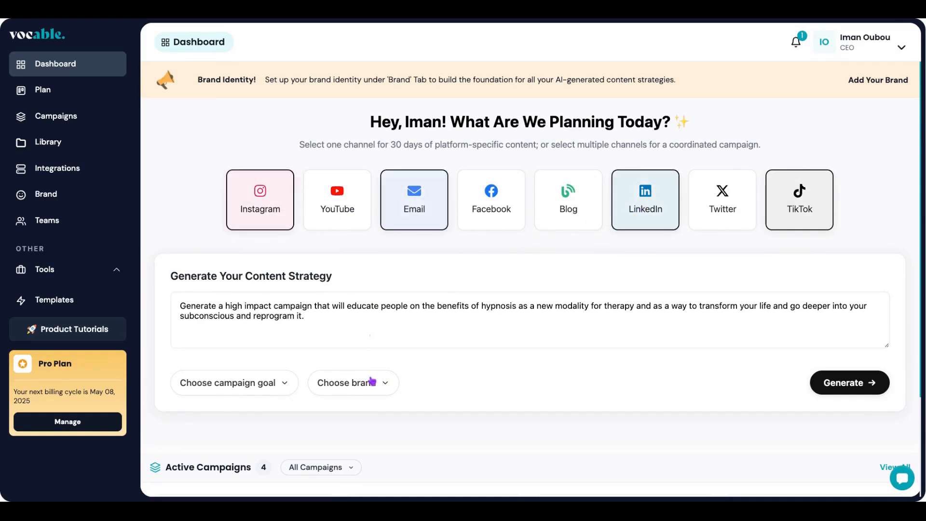
mouse_move(371, 390)
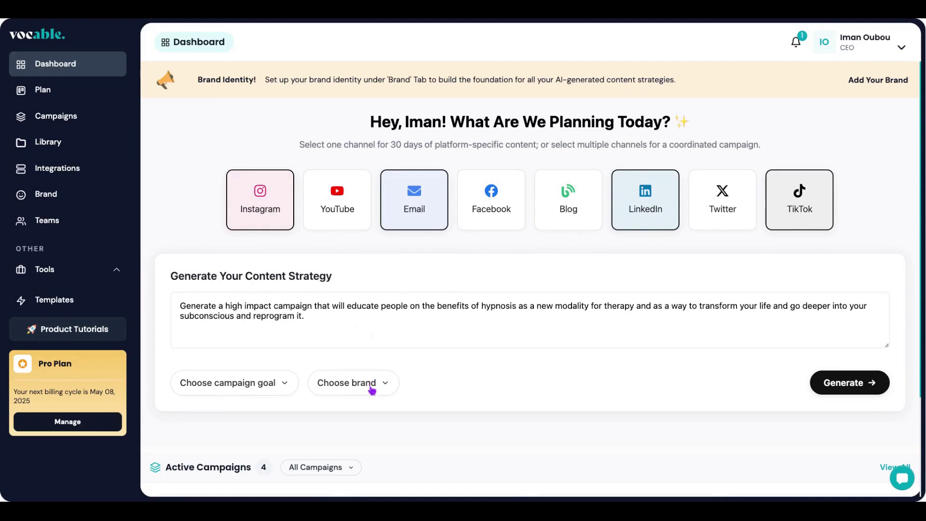
left_click(353, 383)
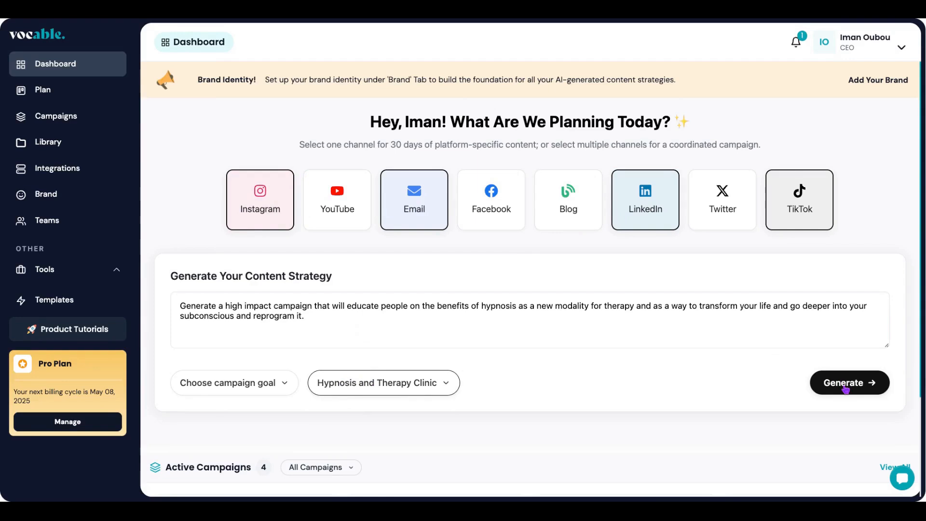
left_click(849, 381)
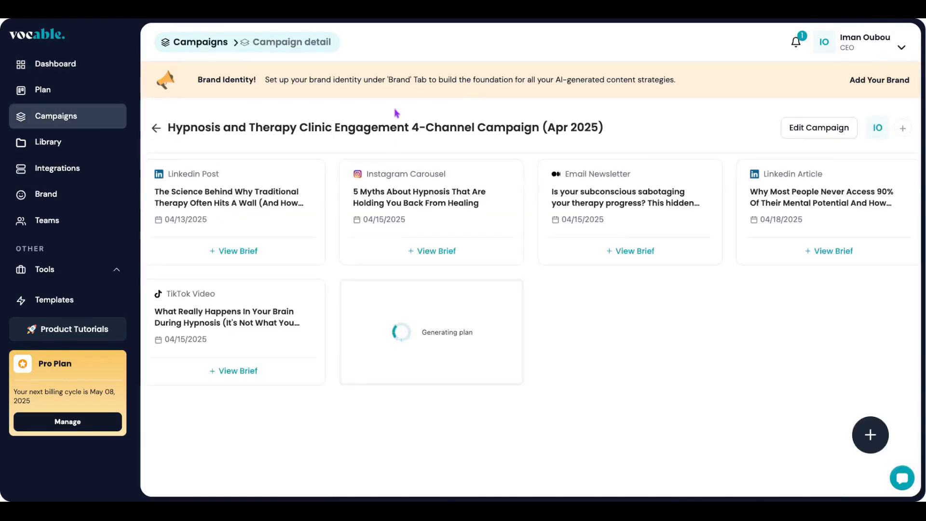
mouse_move(459, 218)
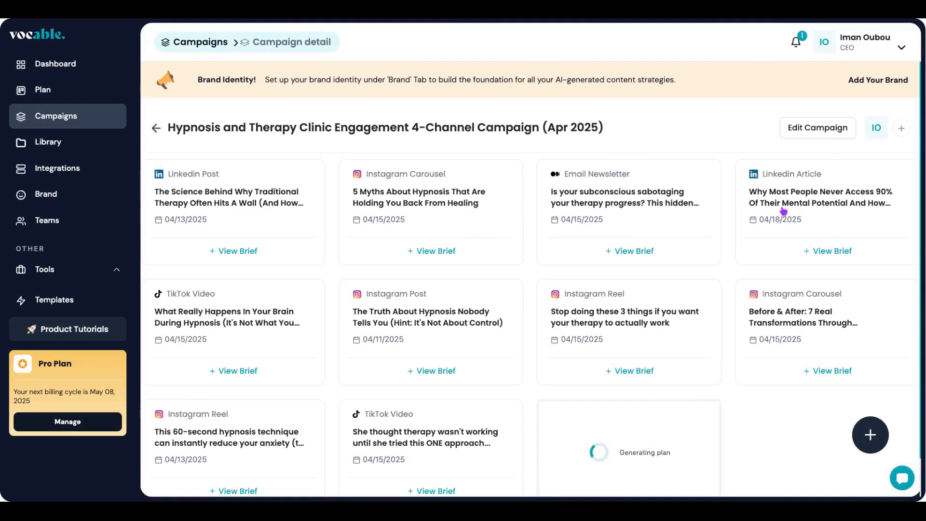
mouse_move(803, 207)
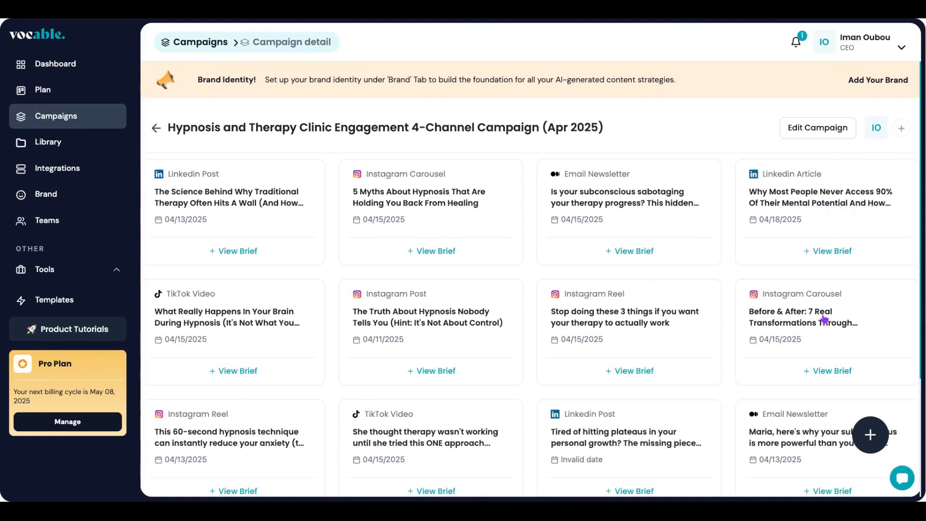
mouse_move(621, 333)
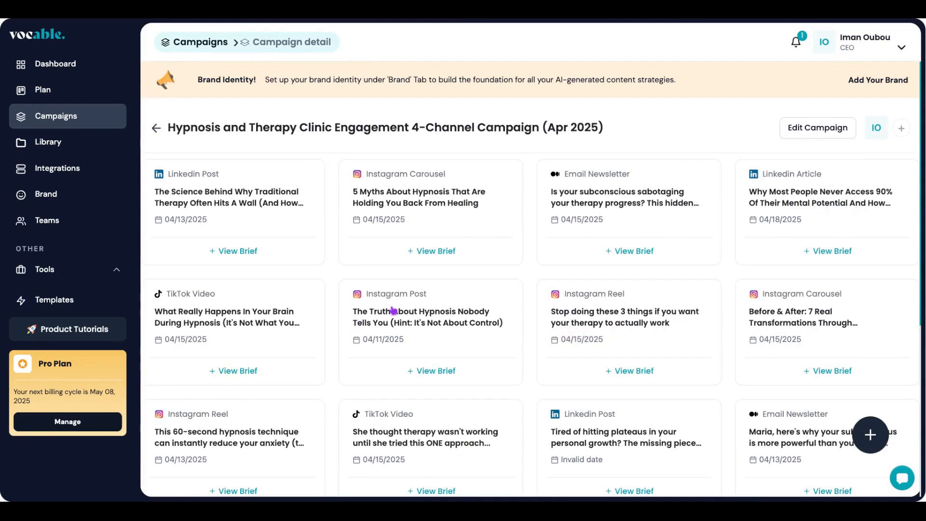
mouse_move(253, 334)
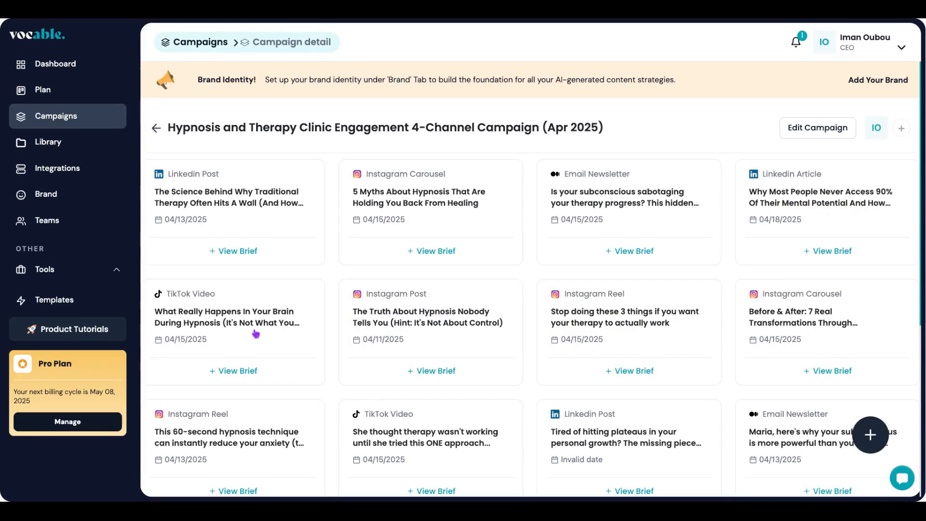
- Review the generated brief cards and switch the campaign briefs to List view
scroll("down", 3)
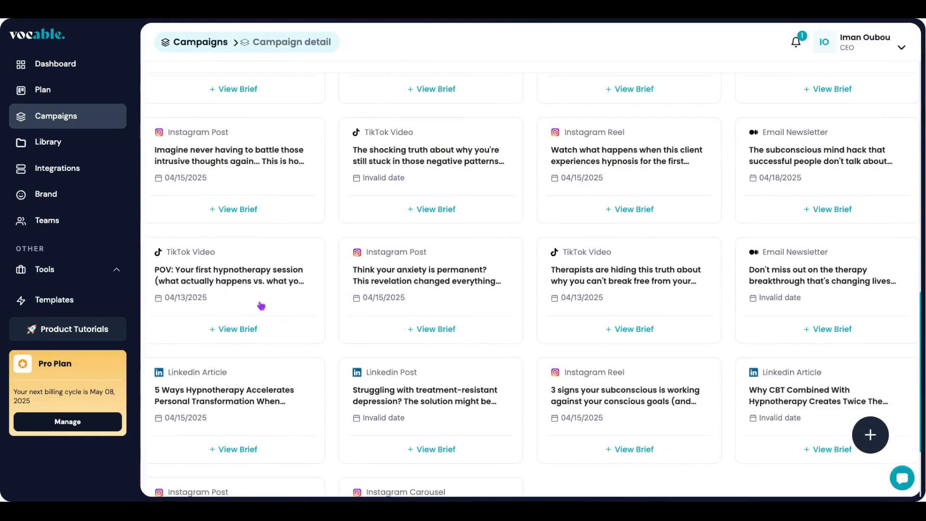
left_click(266, 200)
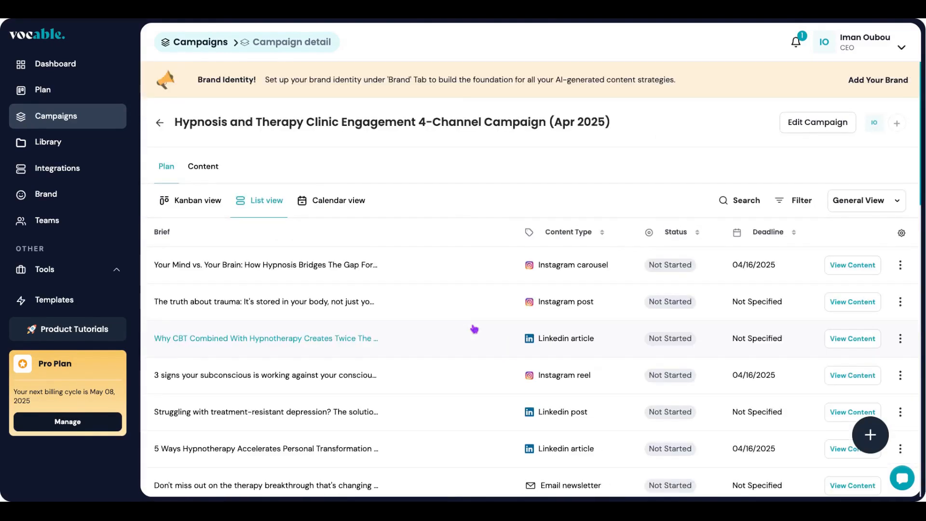
mouse_move(386, 327)
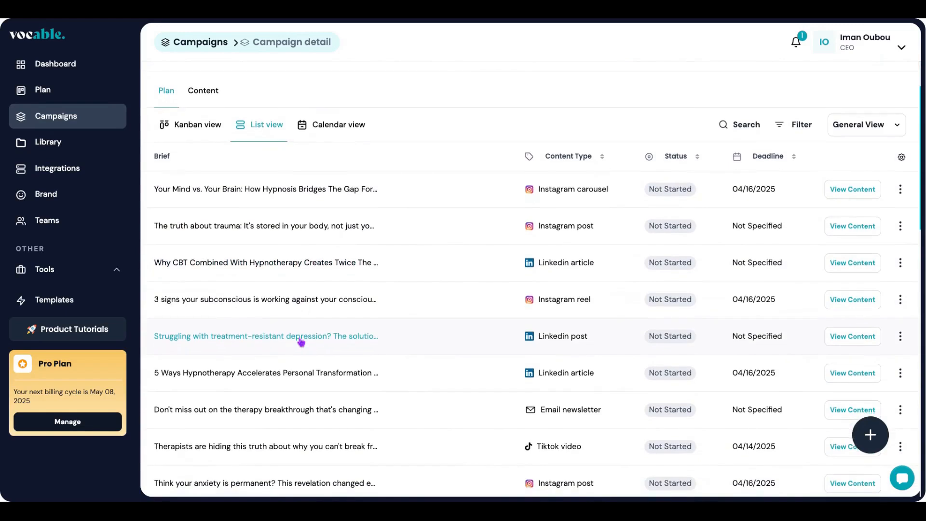
- Browse the 30 briefs in the list and switch to the Kanban status board
scroll("down", 3)
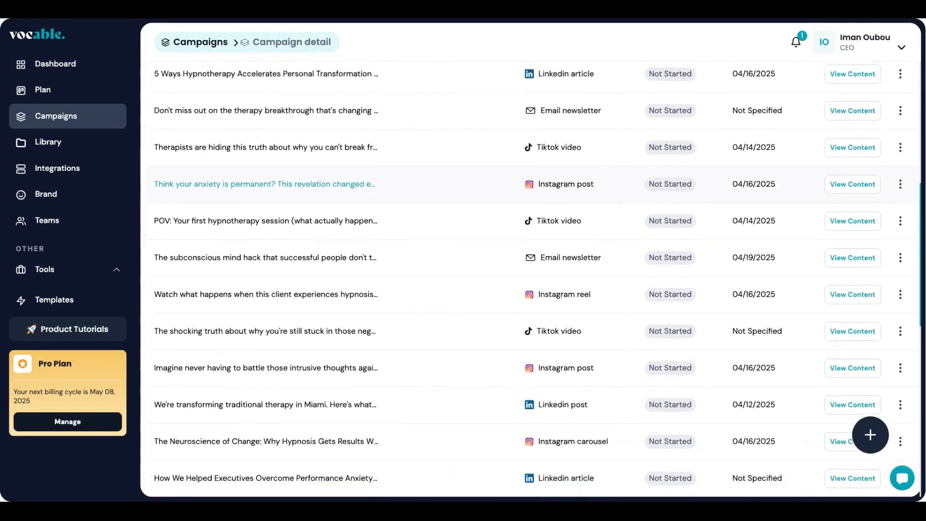
scroll("down", 3)
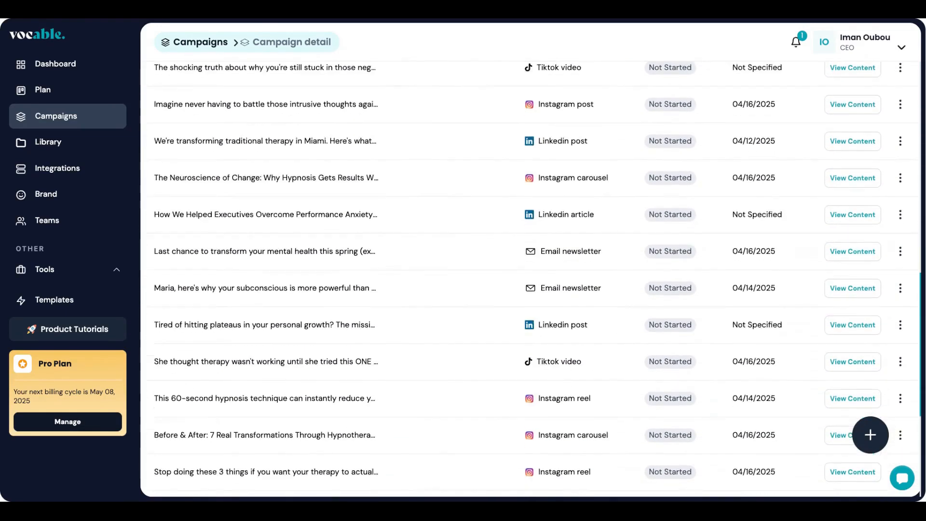
scroll("down", 3)
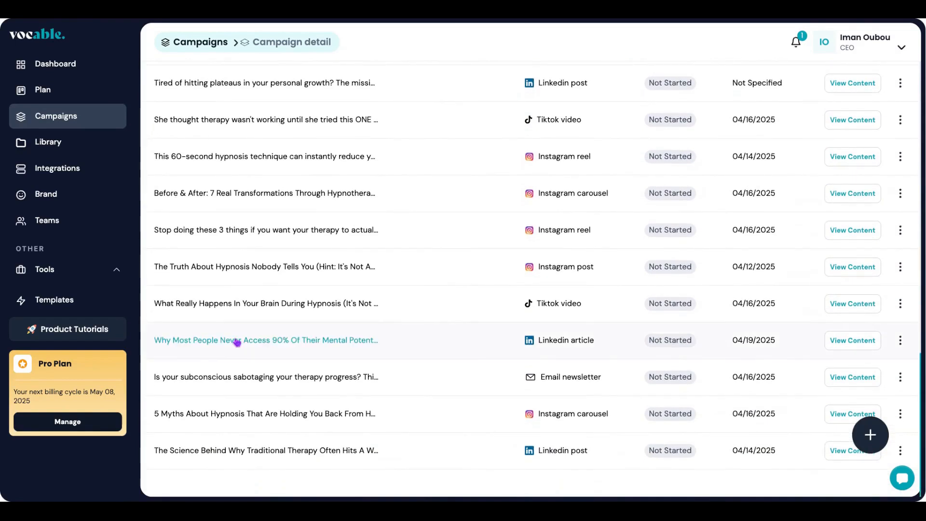
mouse_move(762, 353)
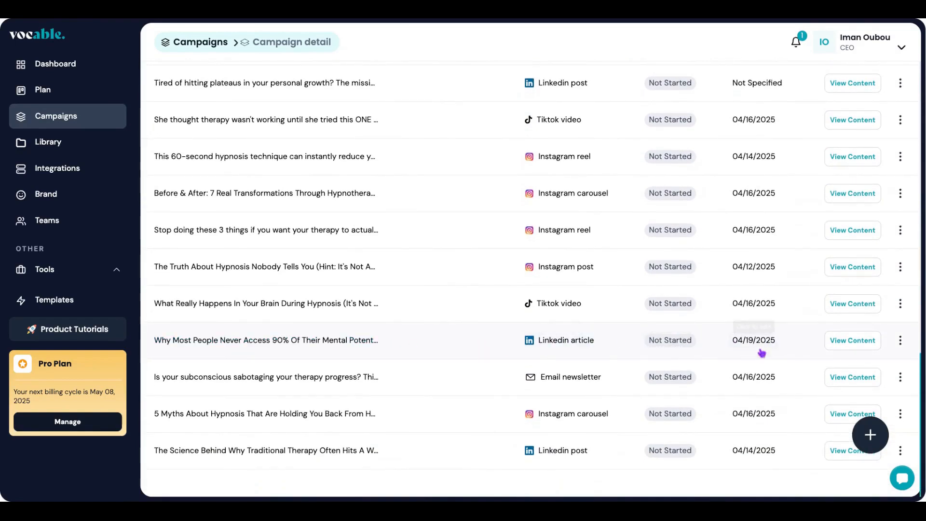
mouse_move(588, 312)
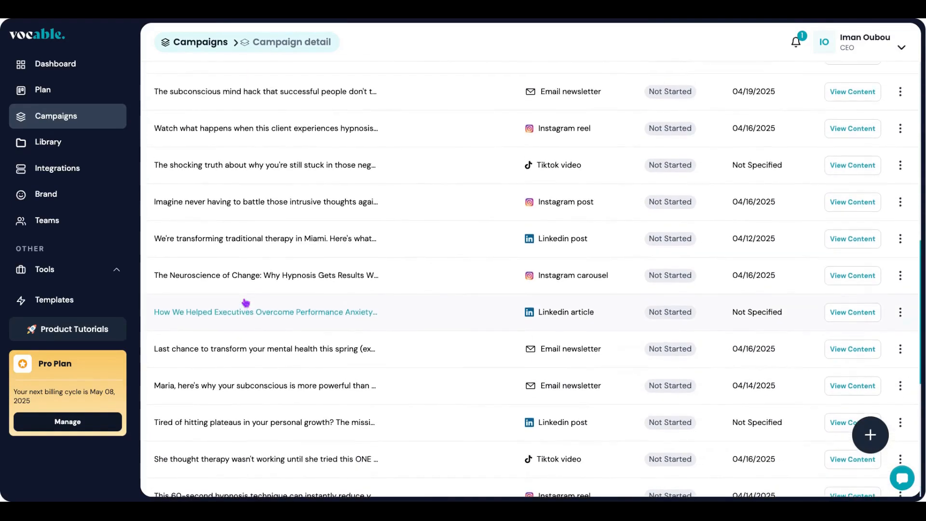
scroll("up", 3)
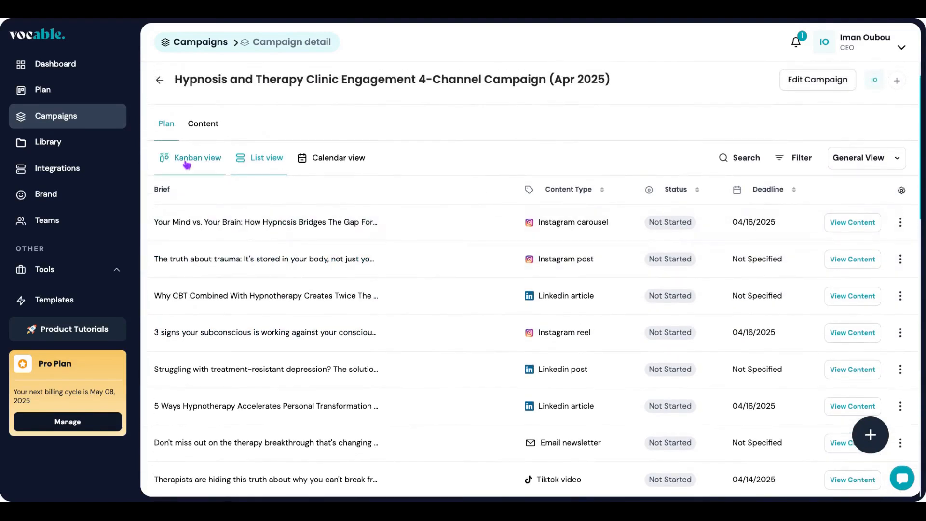
left_click(196, 157)
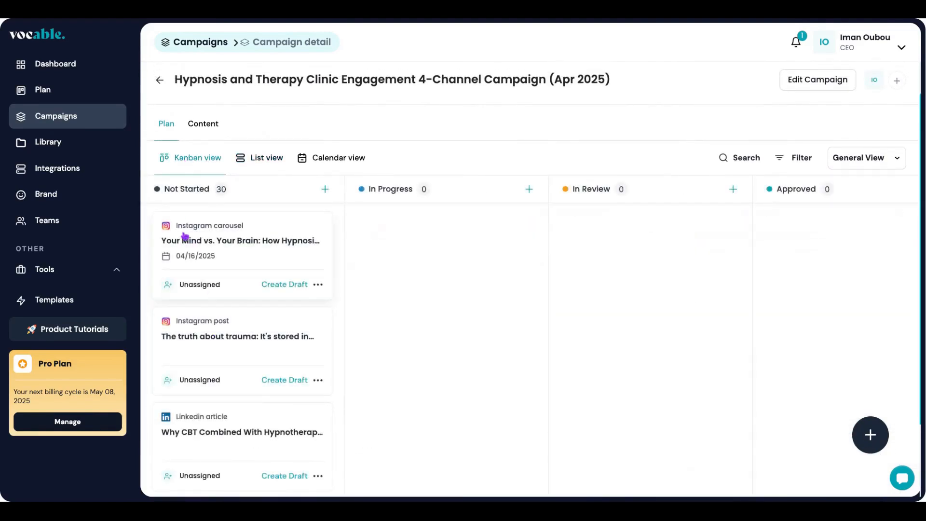
mouse_move(226, 388)
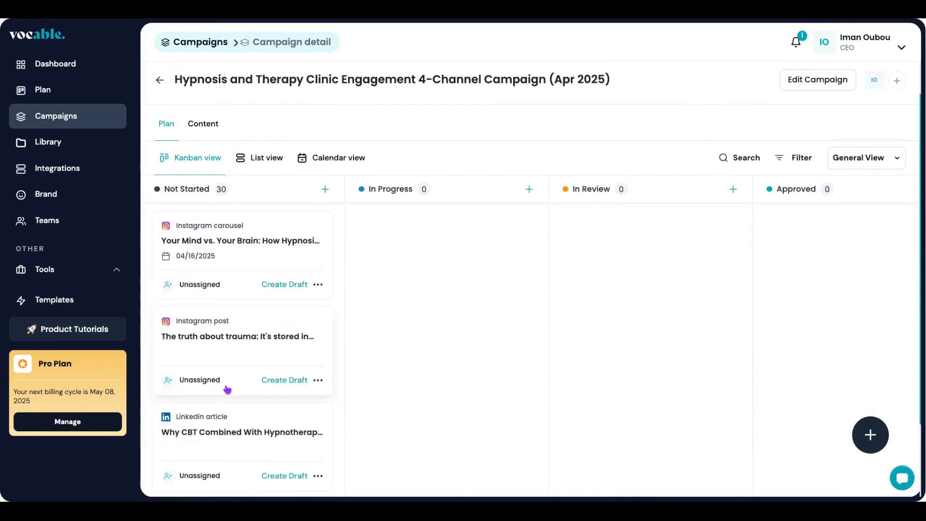
scroll("down", 3)
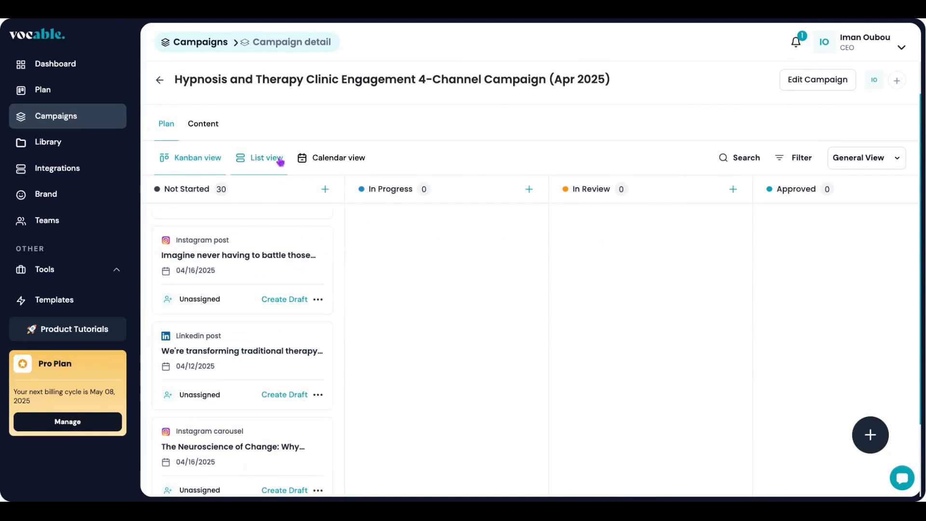
left_click(265, 157)
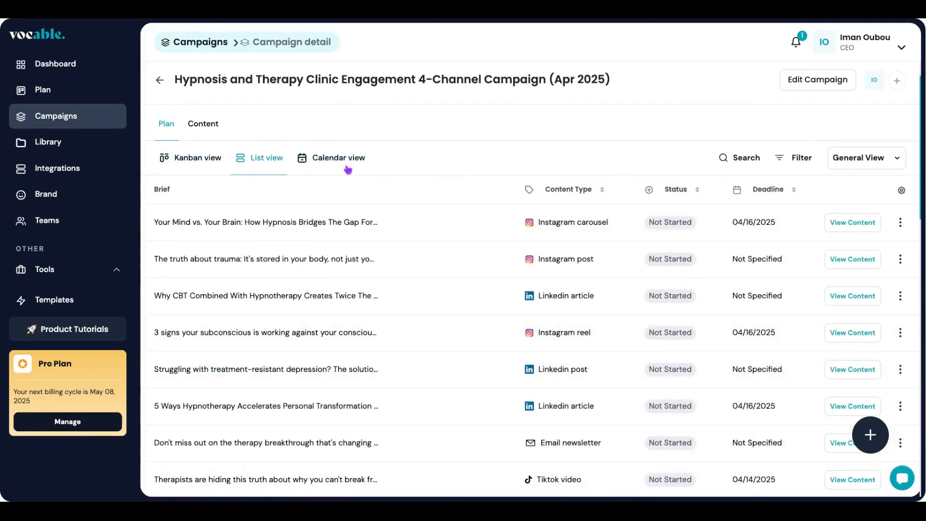
left_click(339, 157)
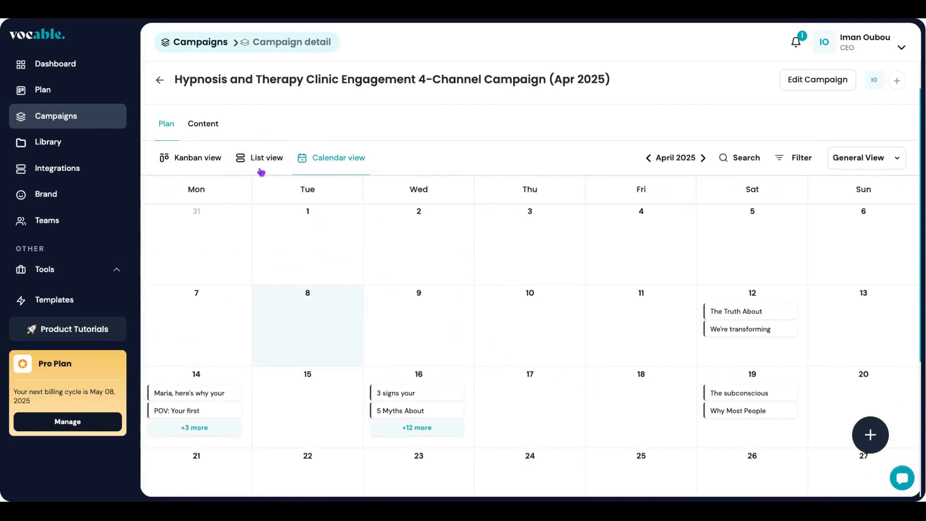
left_click(196, 157)
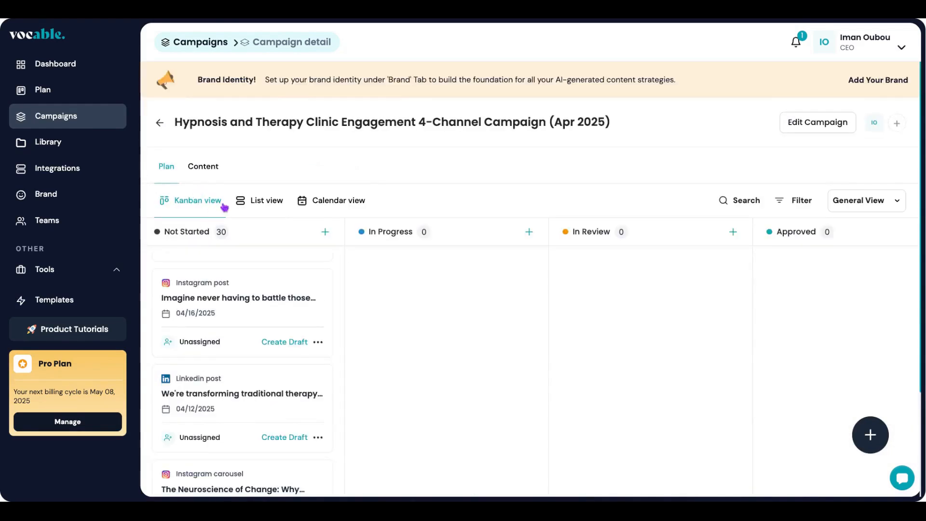
- Change the first brief's content type from Instagram carousel to Linkedin Post and save it
left_click(265, 201)
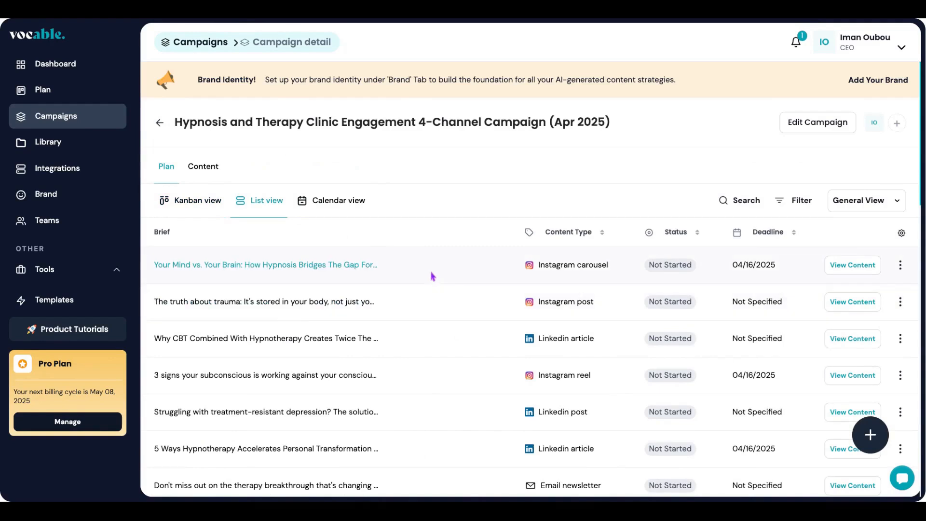
mouse_move(478, 289)
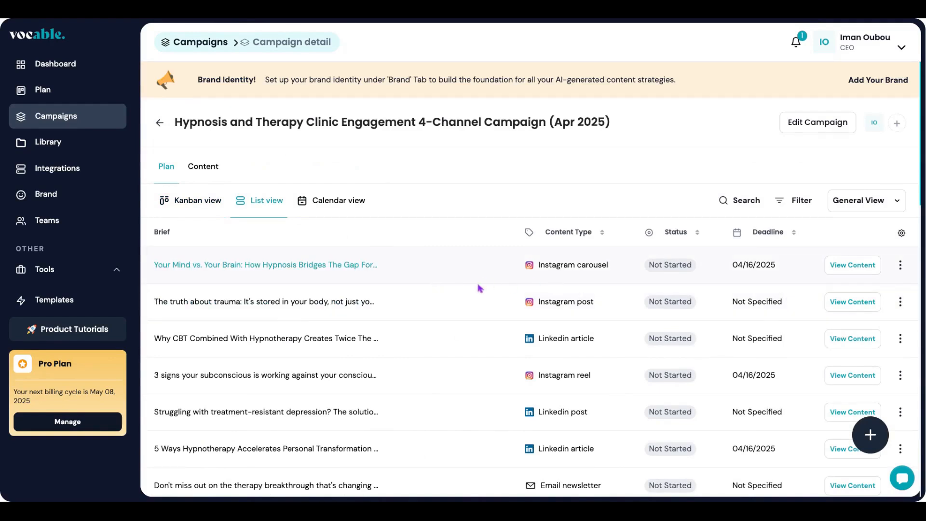
mouse_move(399, 277)
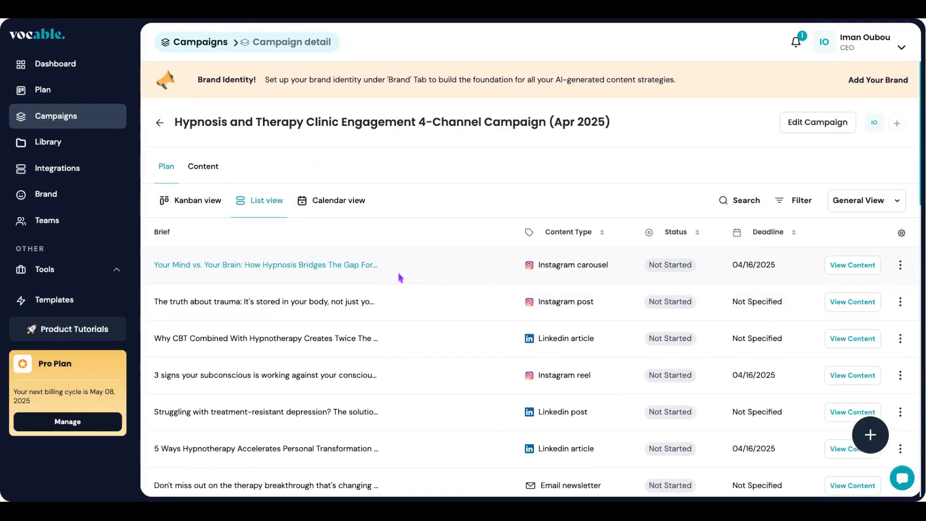
mouse_move(571, 264)
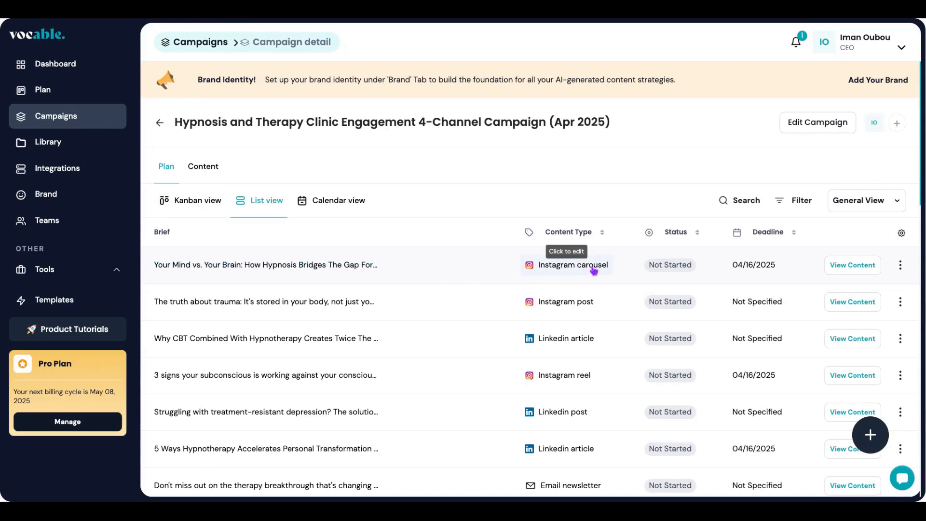
left_click(570, 264)
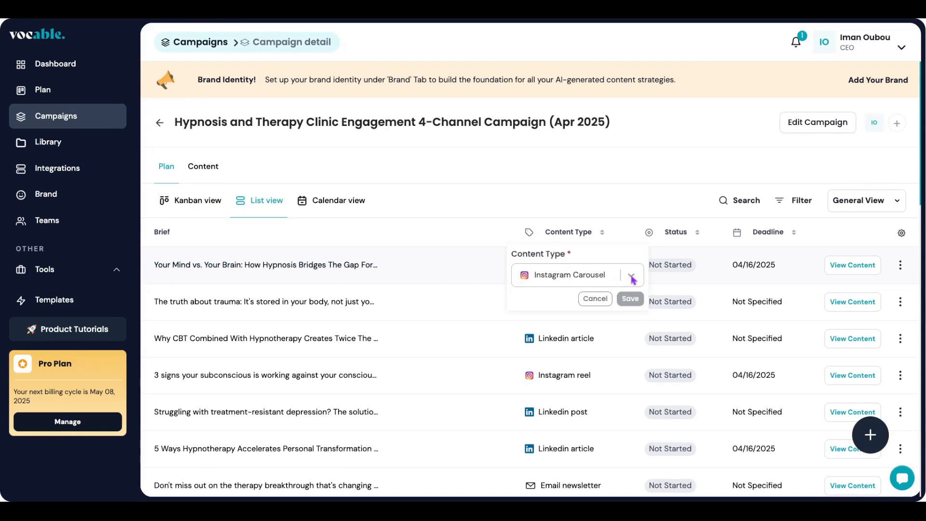
left_click(630, 274)
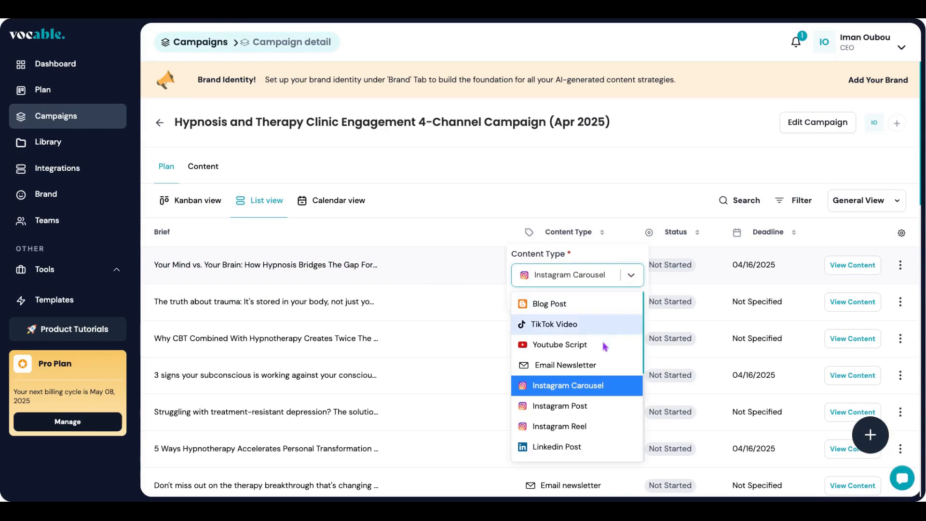
scroll("down", 3)
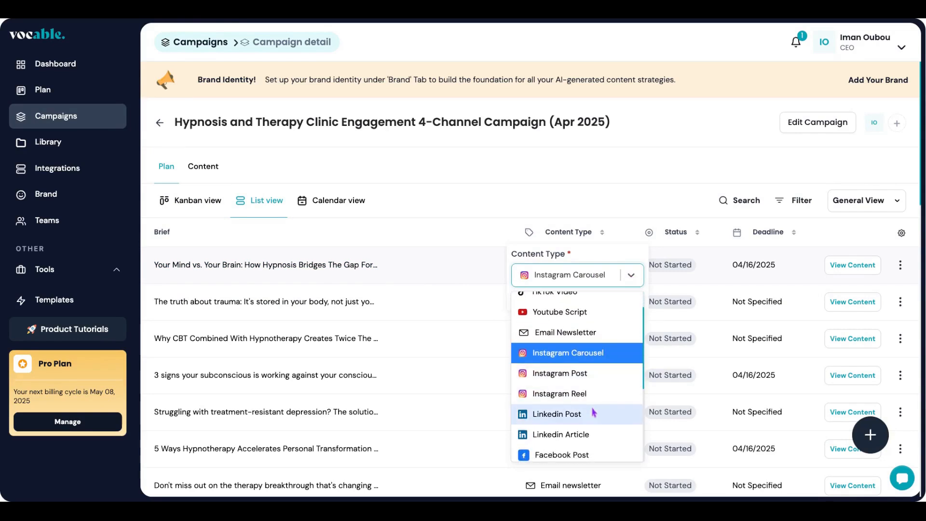
left_click(555, 414)
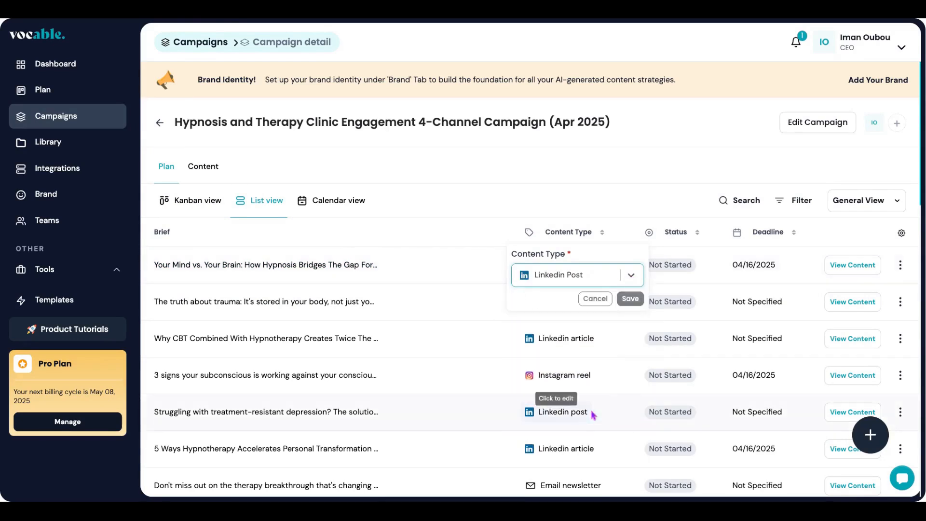
left_click(629, 299)
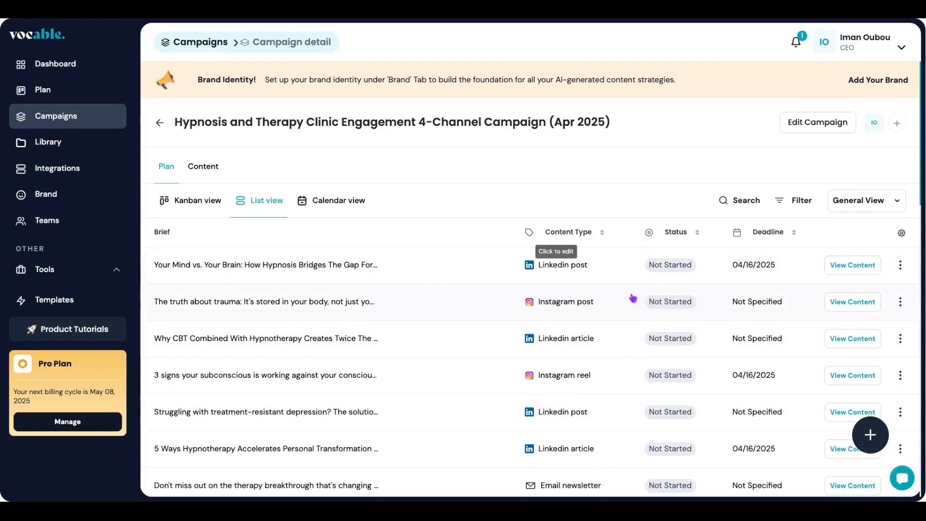
left_click(561, 264)
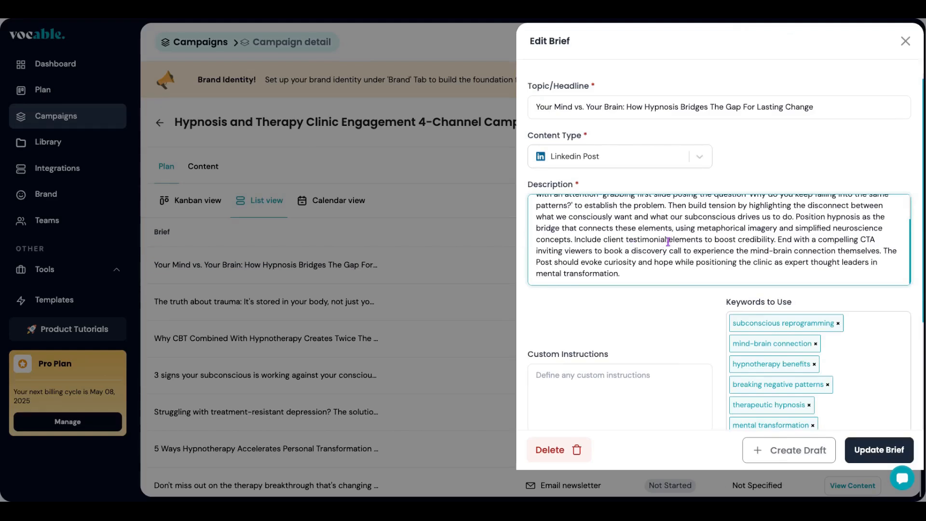
scroll("down", 3)
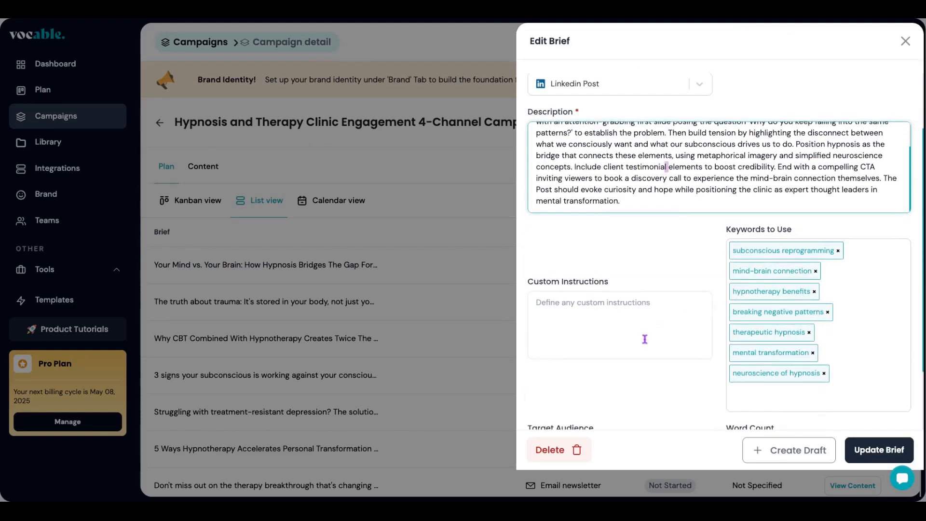
left_click(904, 40)
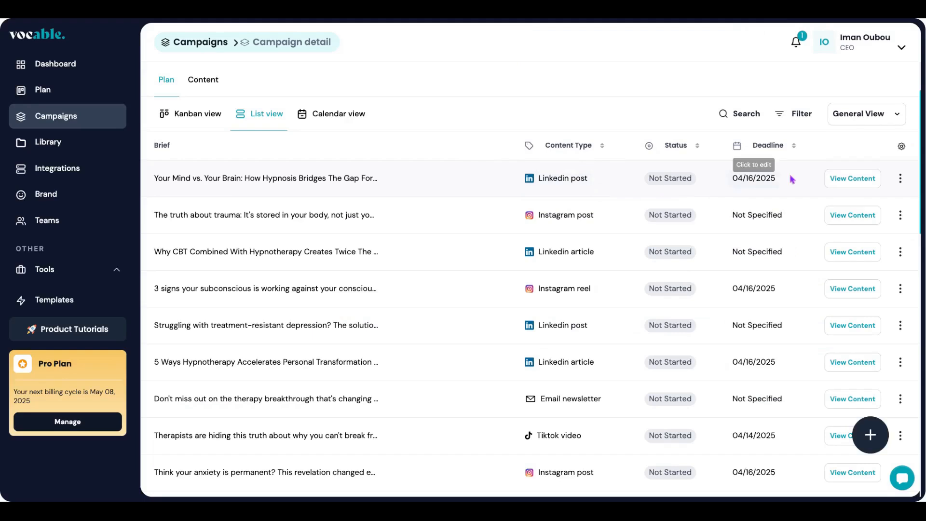
- Generate the 'Your Mind vs. Your Brain' LinkedIn post from the first brief via View Content
left_click(852, 178)
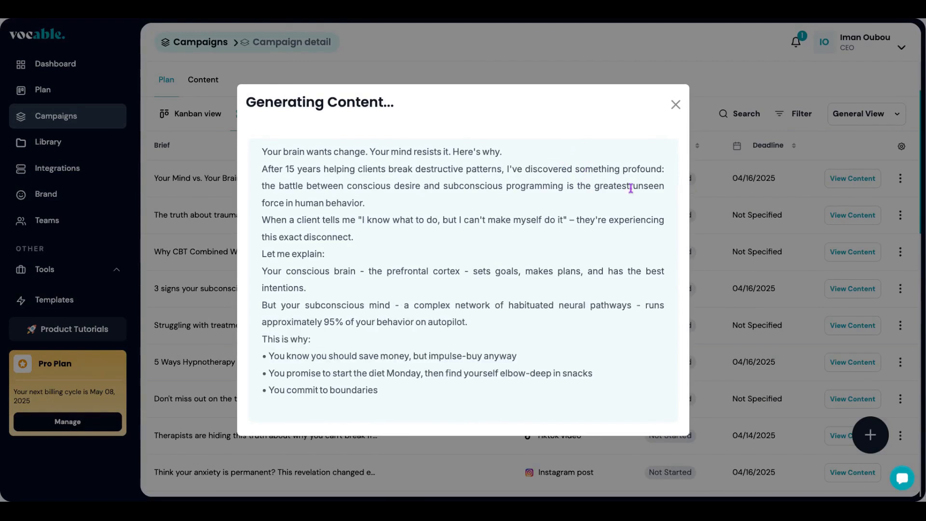
scroll("down", 3)
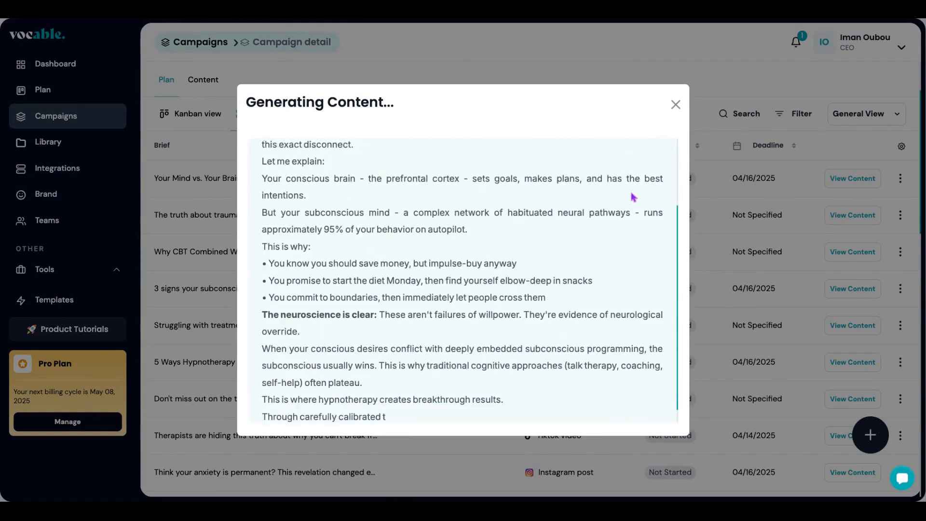
scroll("down", 3)
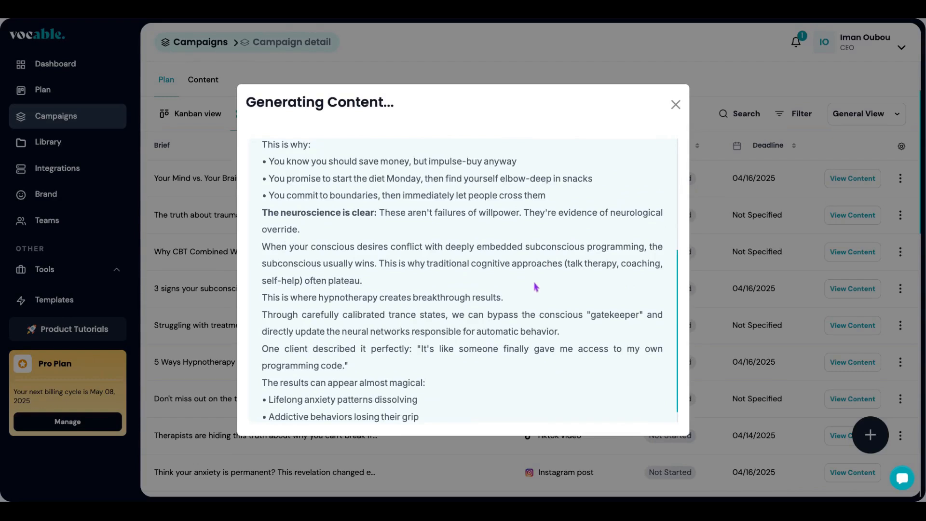
scroll("down", 3)
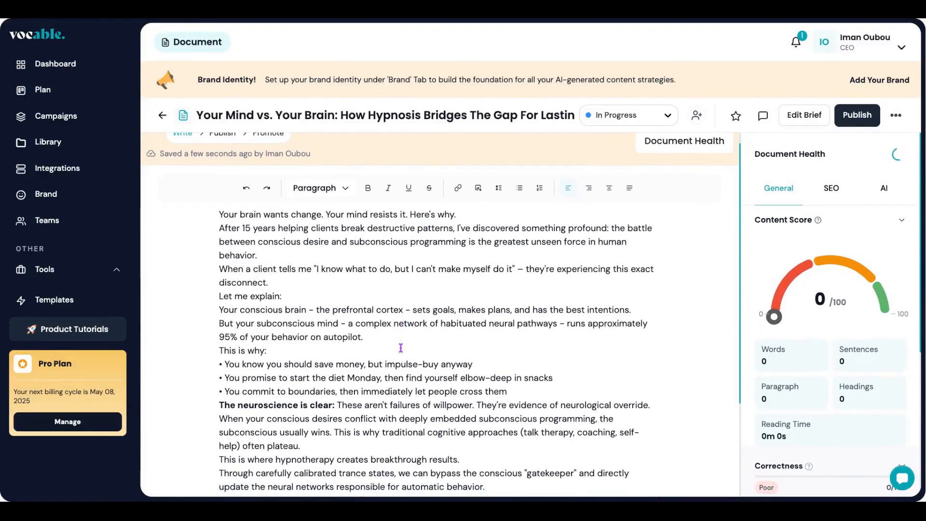
- Review the draft's Document Health: content score 76/100, 391 words, 26 sentences
scroll("up", 3)
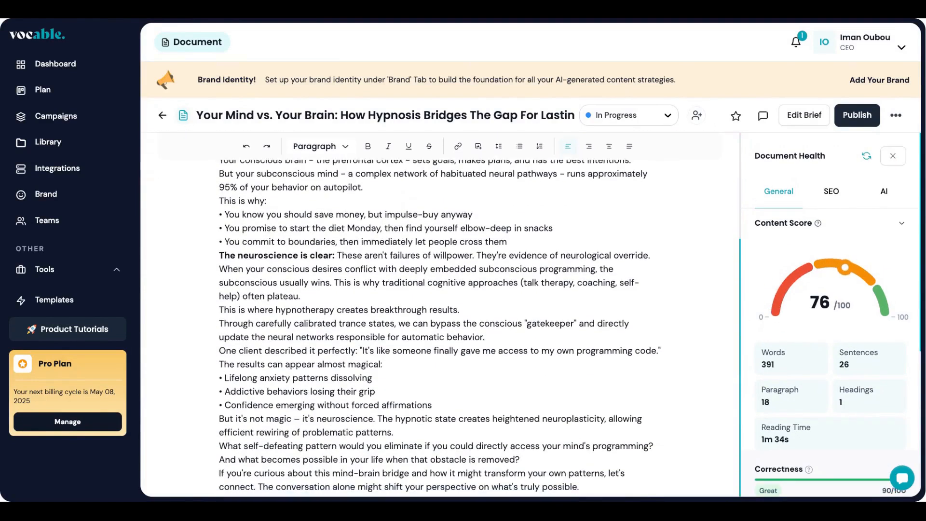
scroll("up", 3)
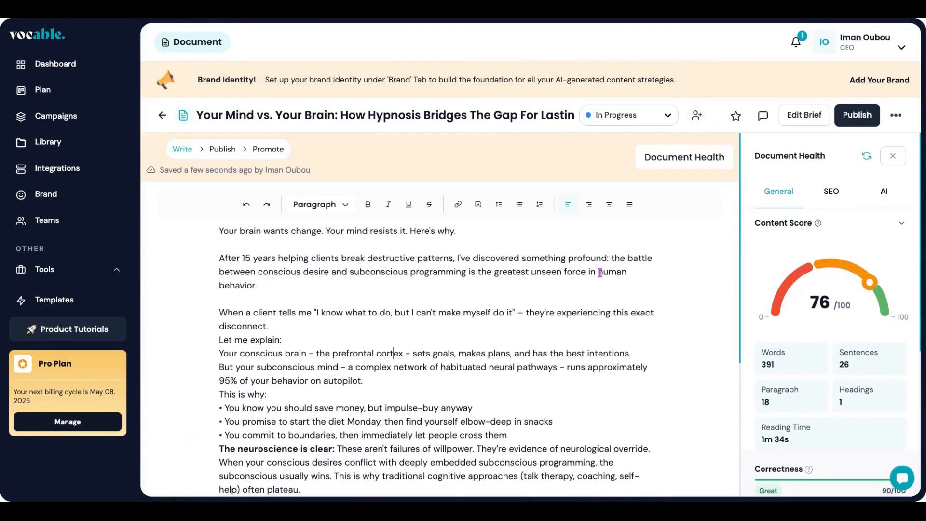
- Open Edit Brief for the LinkedIn post and start adding custom instructions
left_click(803, 115)
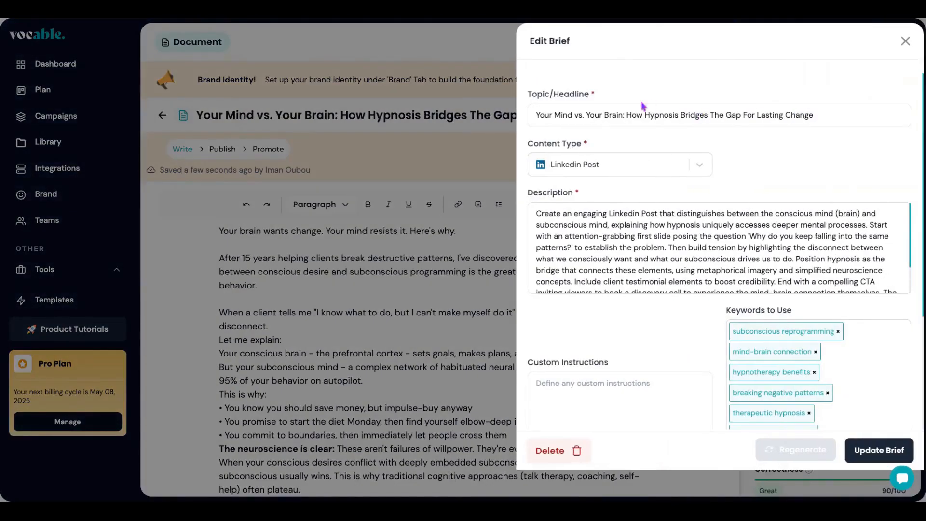
mouse_move(626, 398)
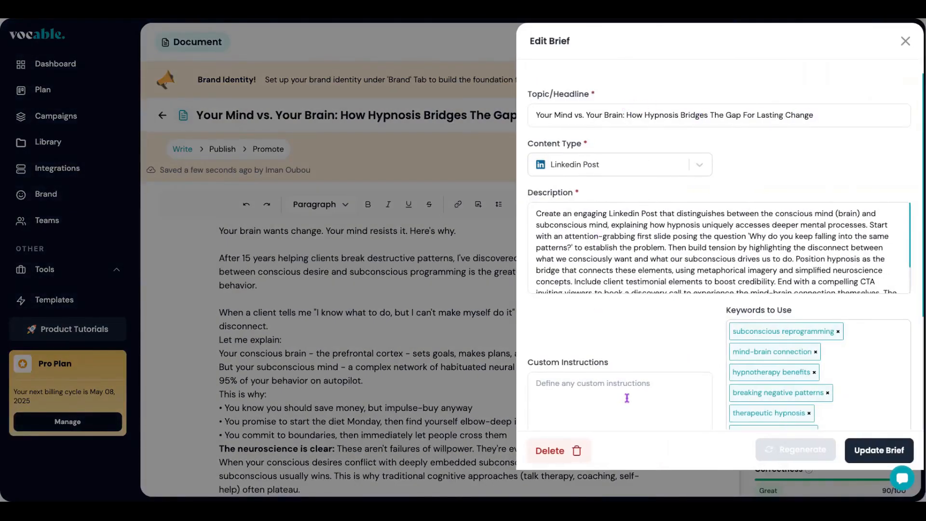
scroll("down", 3)
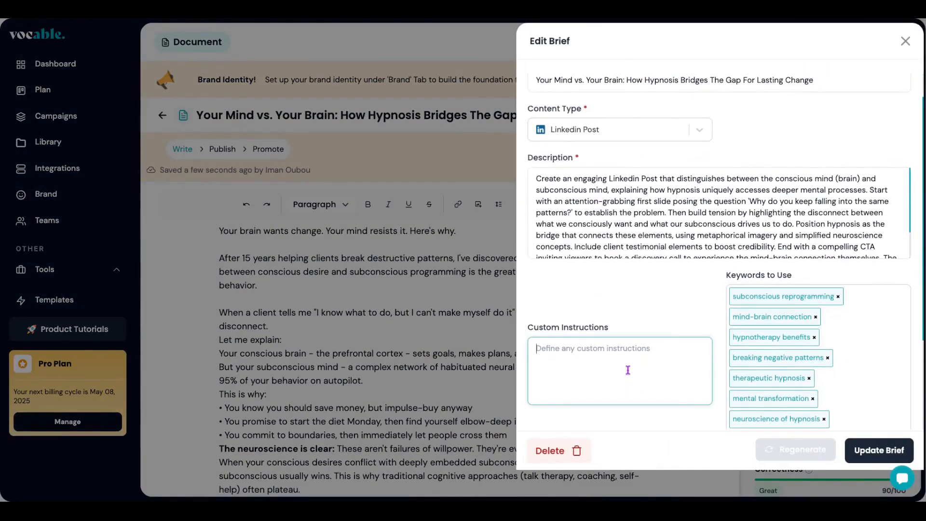
left_click(905, 41)
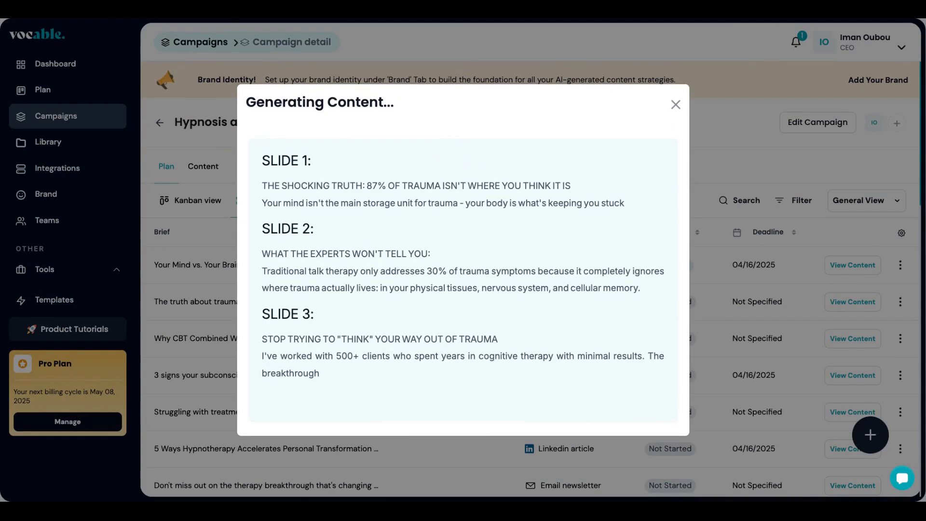
- Review the generated trauma carousel slides and close the Generating Content window
scroll("down", 3)
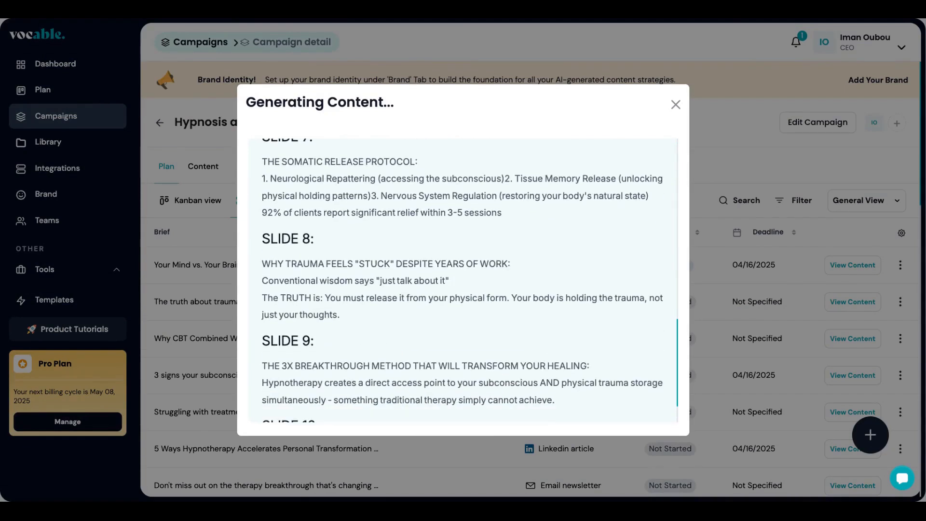
left_click(674, 104)
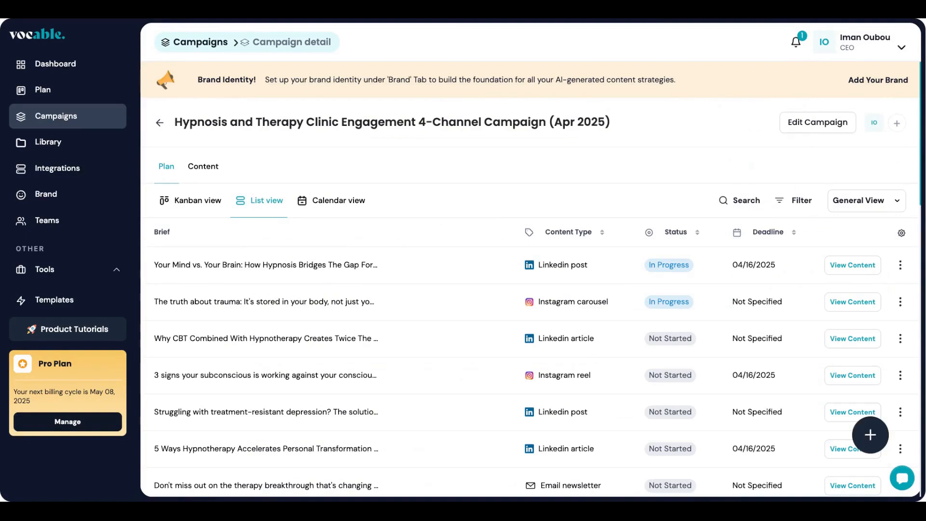
mouse_move(758, 125)
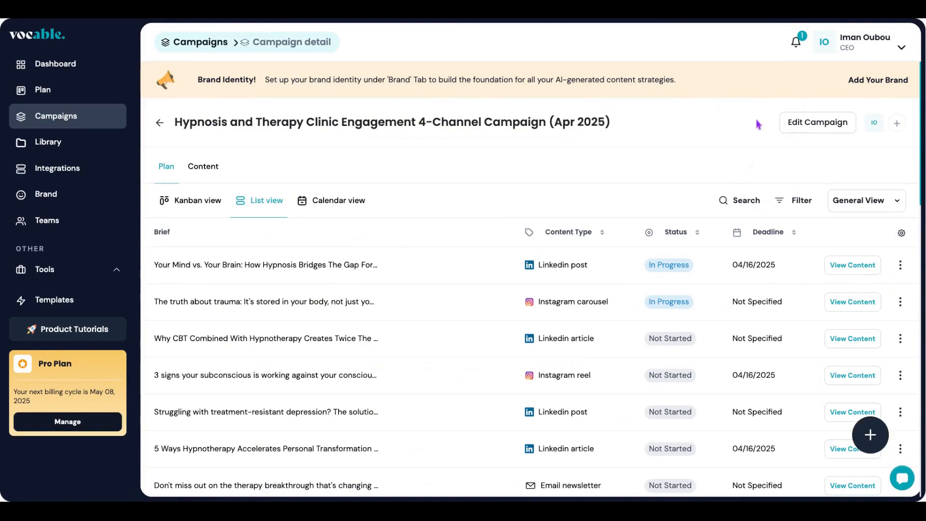